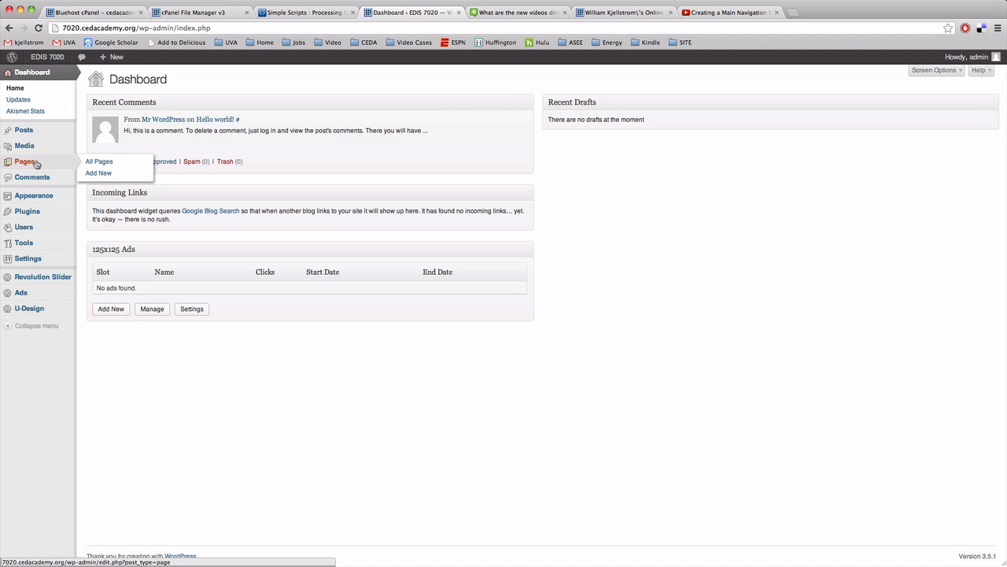
Show the Pages list, which holds the single published Sample Page
{"action": "left_click", "coordinate": [97, 161]}
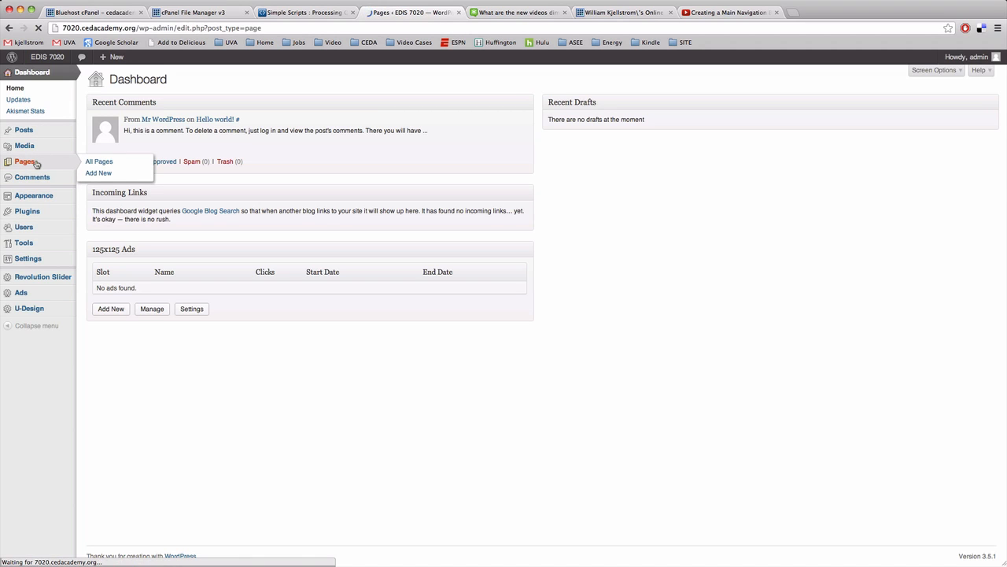
{"action": "left_click", "coordinate": [100, 160]}
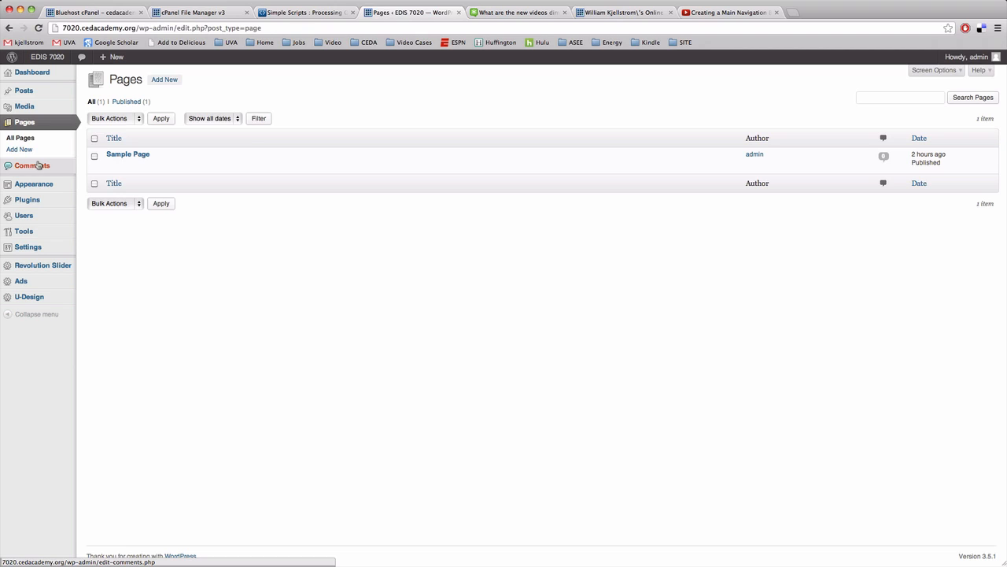
{"action": "mouse_move", "coordinate": [128, 154]}
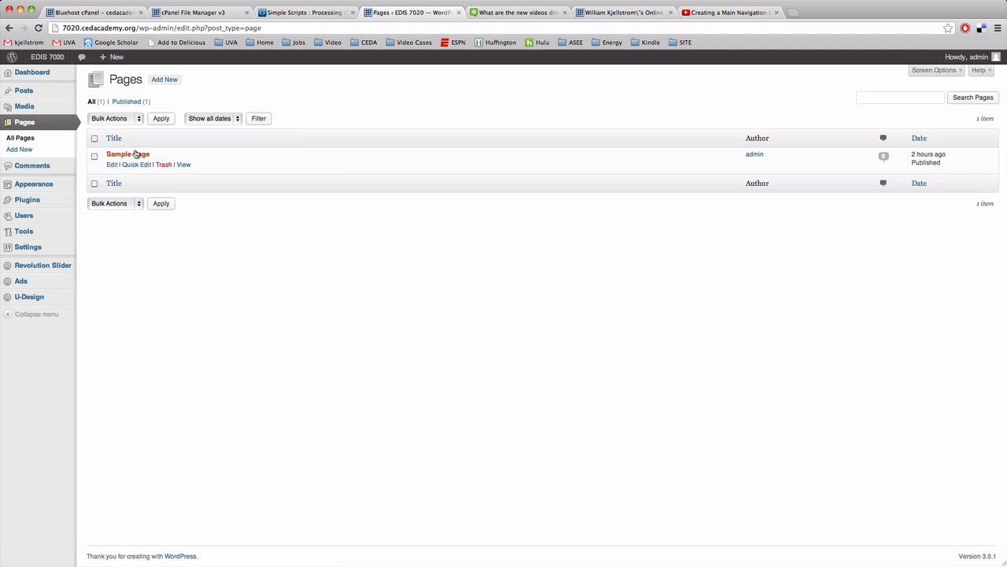
{"action": "mouse_move", "coordinate": [116, 163]}
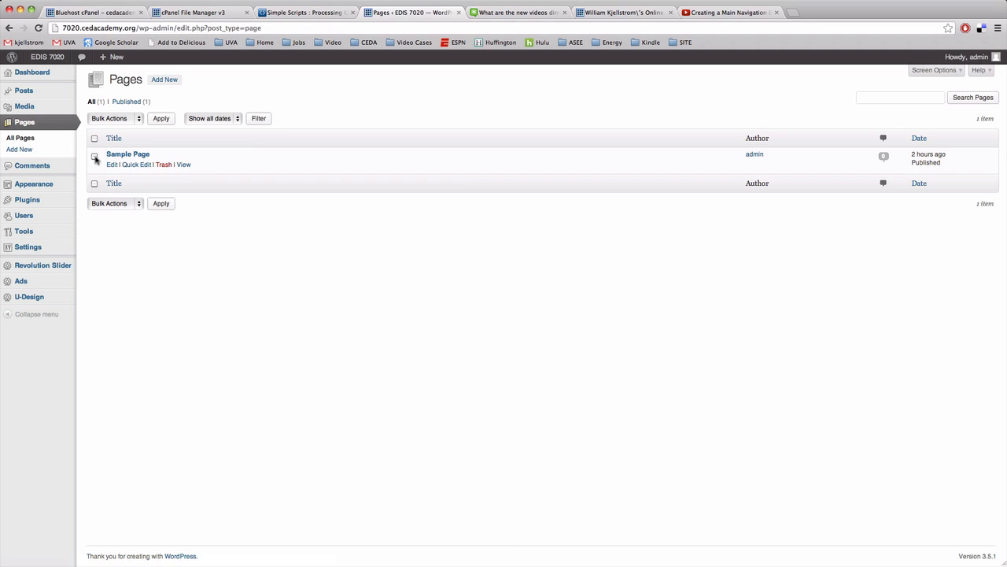
{"action": "mouse_move", "coordinate": [163, 166]}
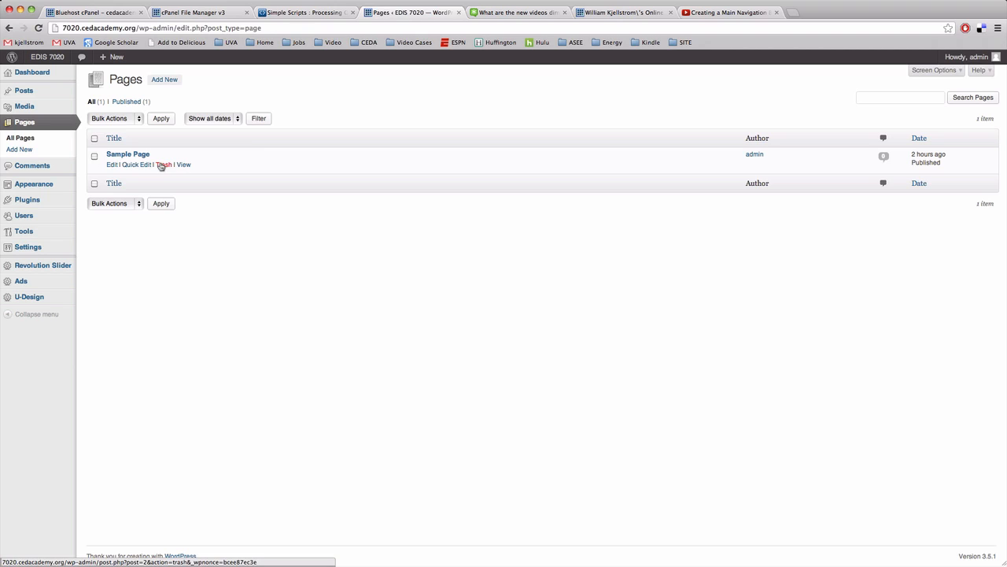
Select all pages and move the Sample Page to Trash via Bulk Actions
{"action": "left_click", "coordinate": [94, 138]}
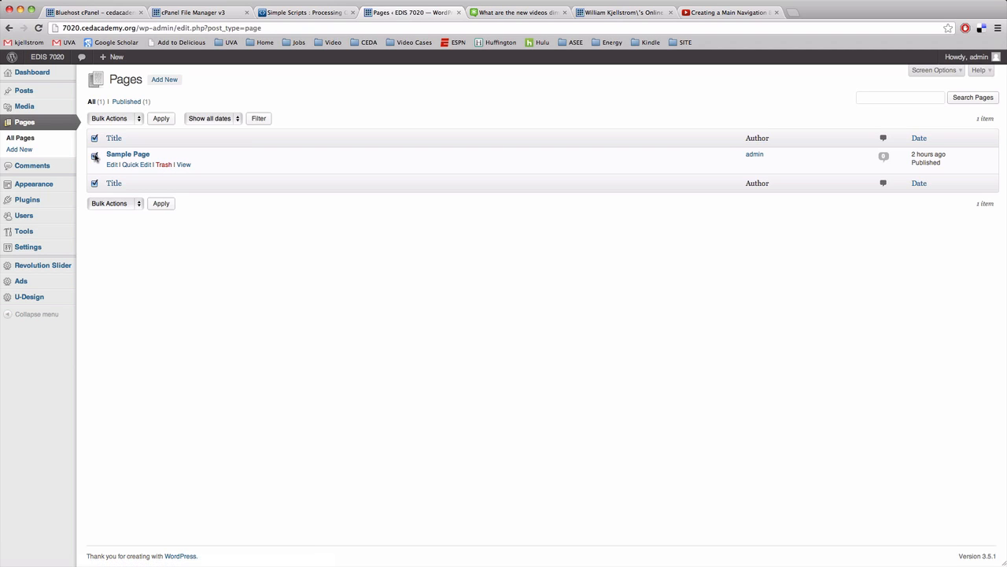
{"action": "left_click", "coordinate": [113, 118]}
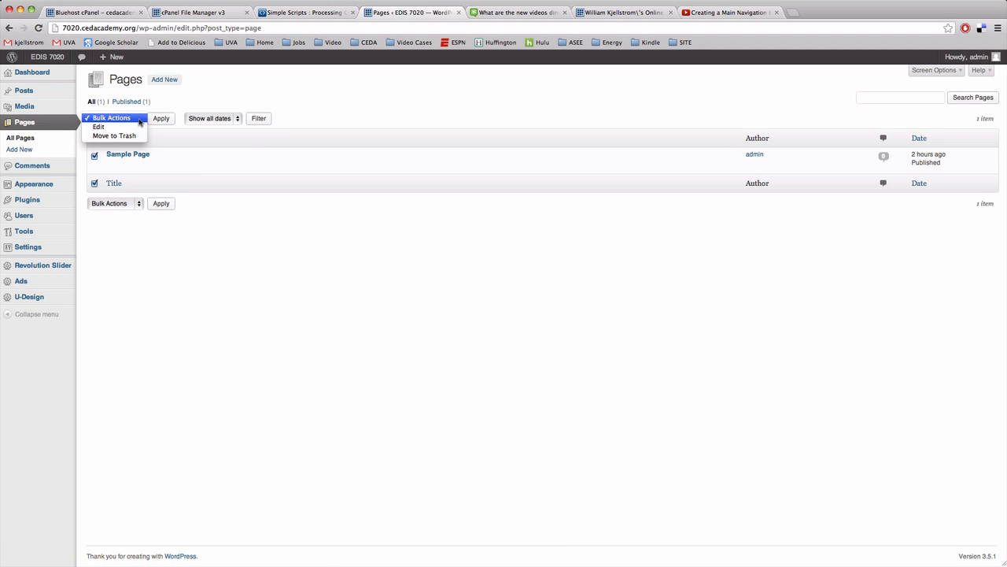
{"action": "left_click", "coordinate": [113, 136]}
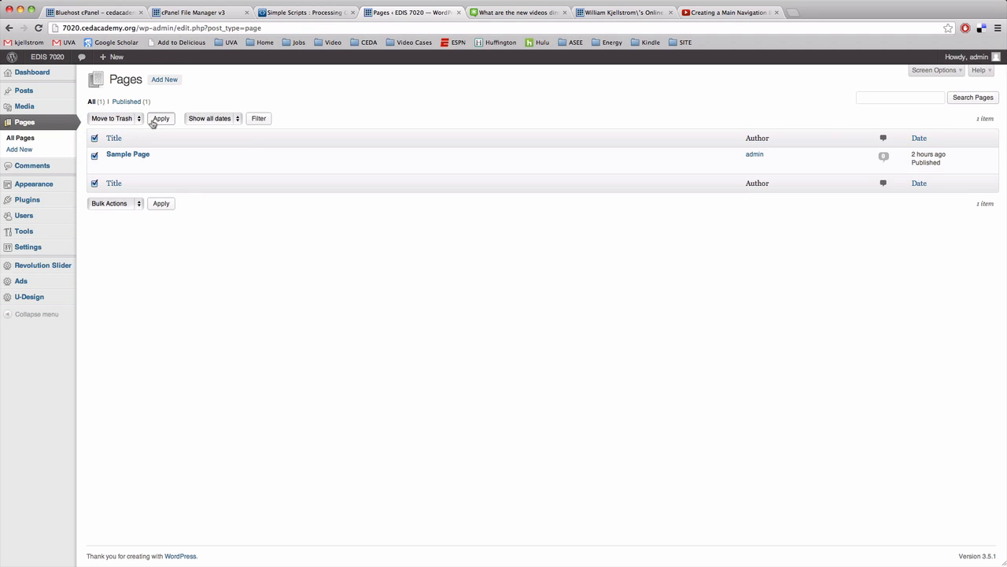
{"action": "left_click", "coordinate": [160, 119]}
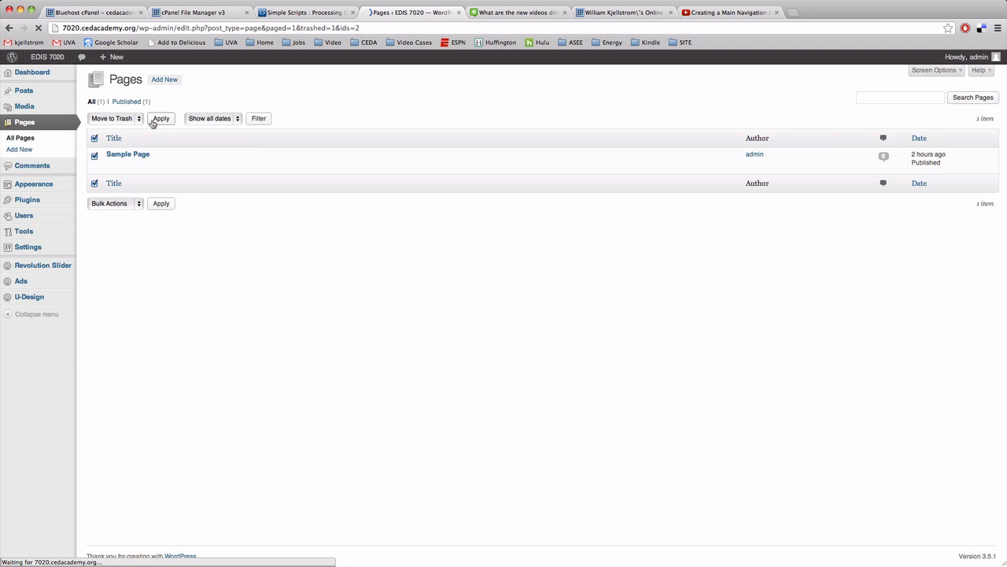
{"action": "left_click", "coordinate": [161, 118]}
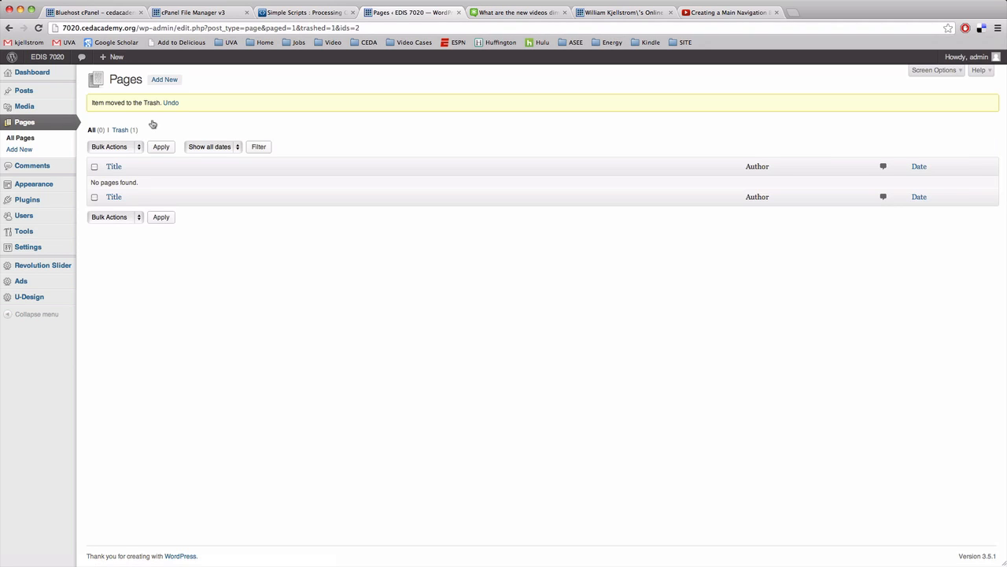
{"action": "mouse_move", "coordinate": [107, 141]}
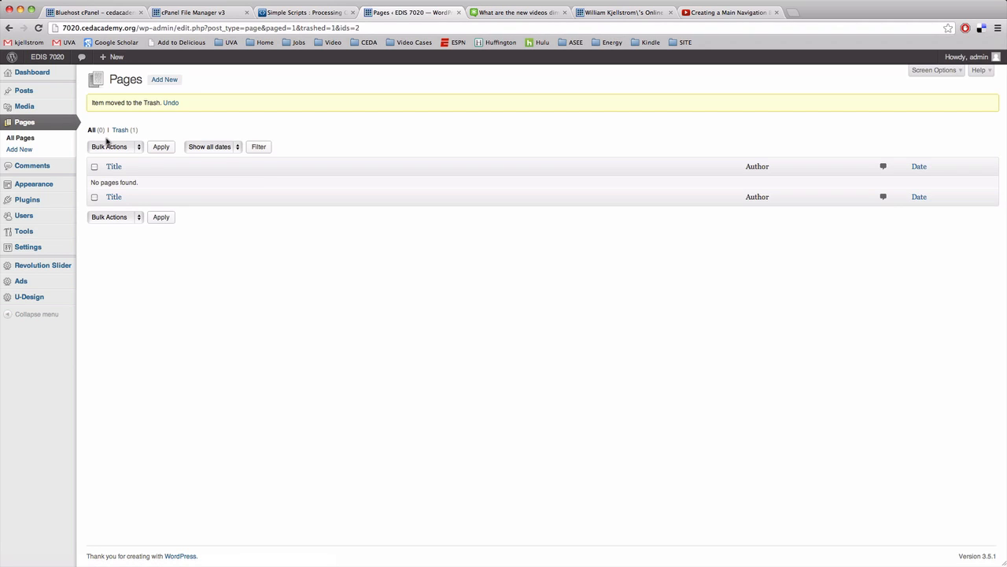
{"action": "mouse_move", "coordinate": [91, 137]}
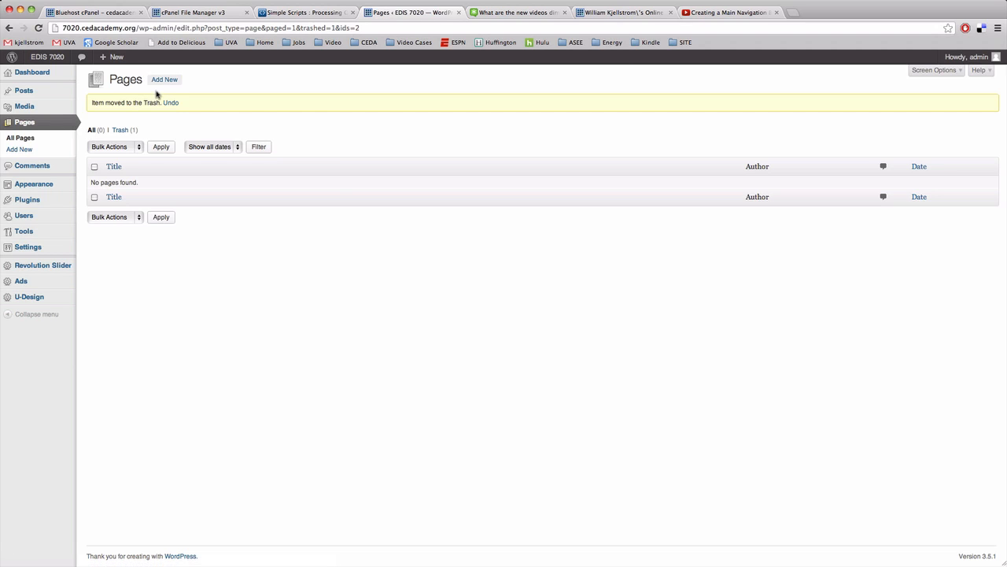
{"action": "mouse_move", "coordinate": [164, 79]}
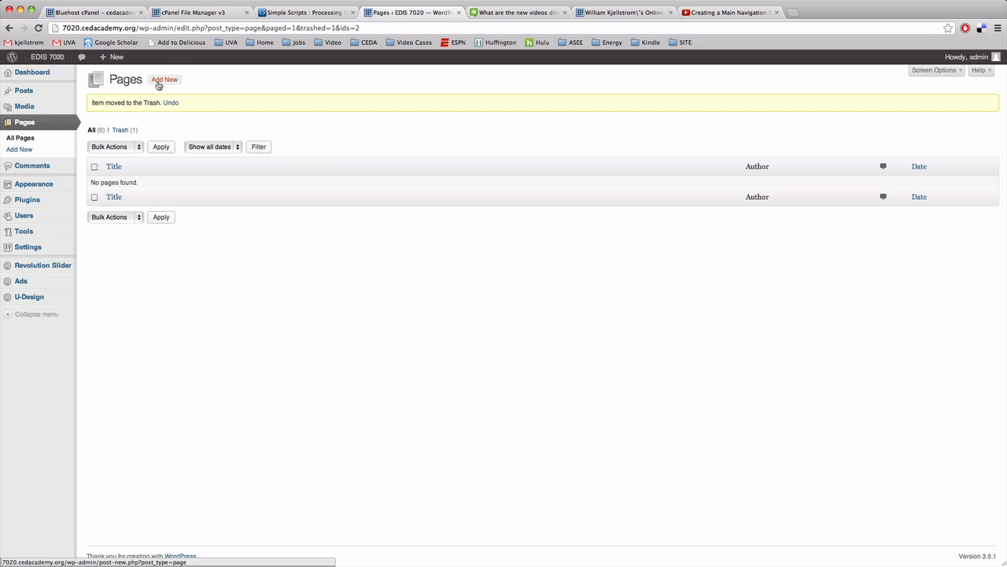
{"action": "mouse_move", "coordinate": [19, 148]}
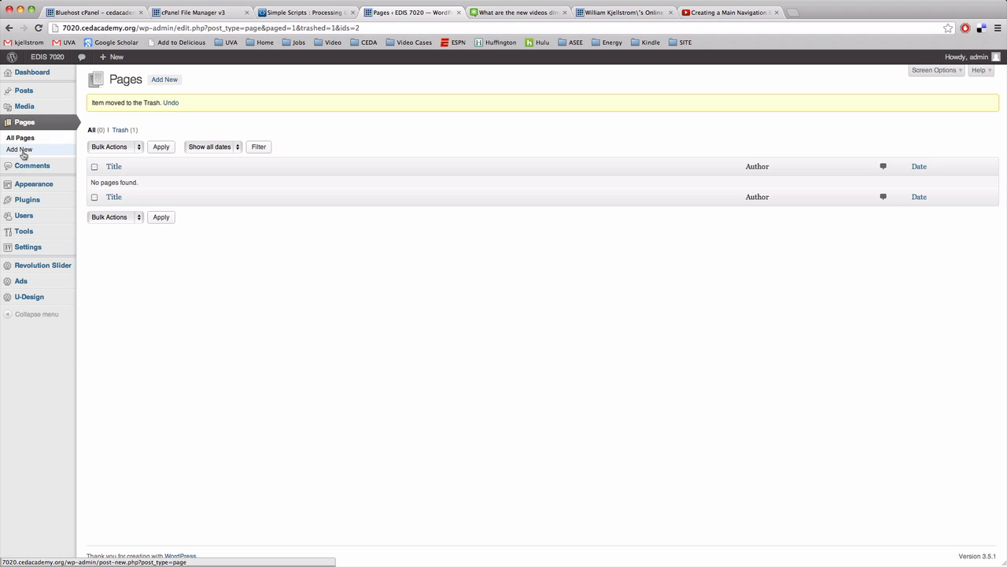
Start a blank new page from the Pages menu
{"action": "left_click", "coordinate": [19, 149]}
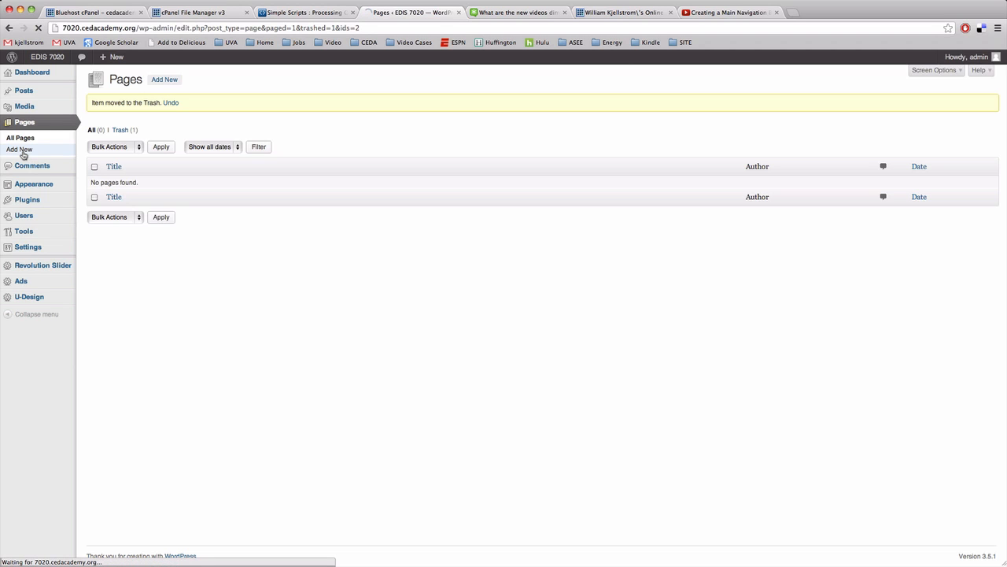
{"action": "left_click", "coordinate": [19, 149]}
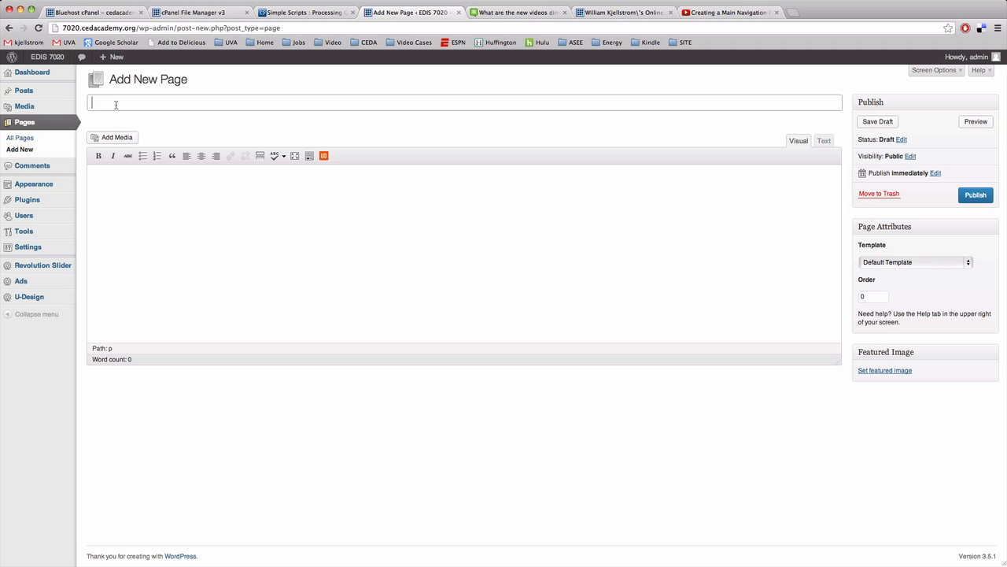
Title the new page 'Home', generating its permalink and draft
{"action": "type", "text": "Home"}
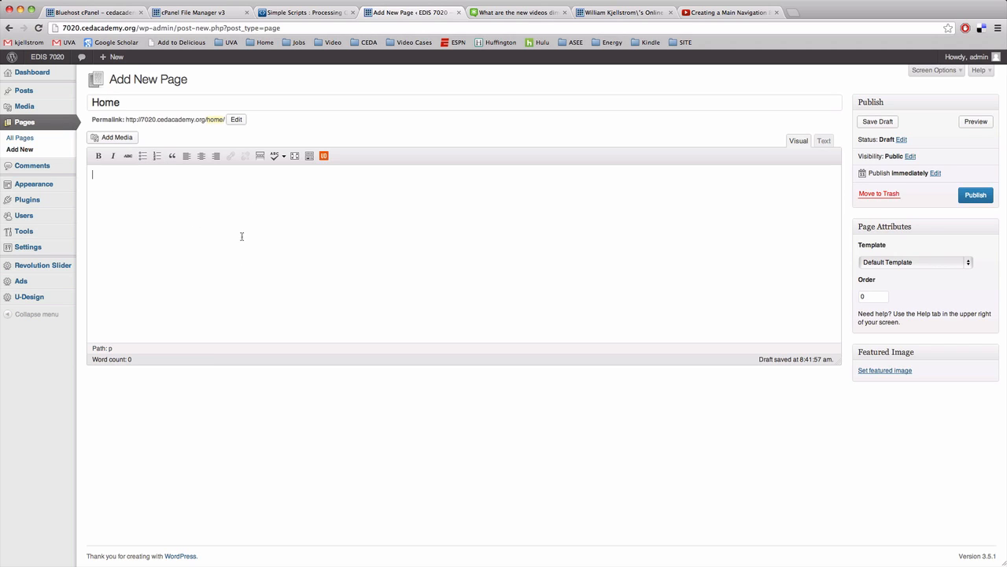
{"action": "mouse_move", "coordinate": [214, 128]}
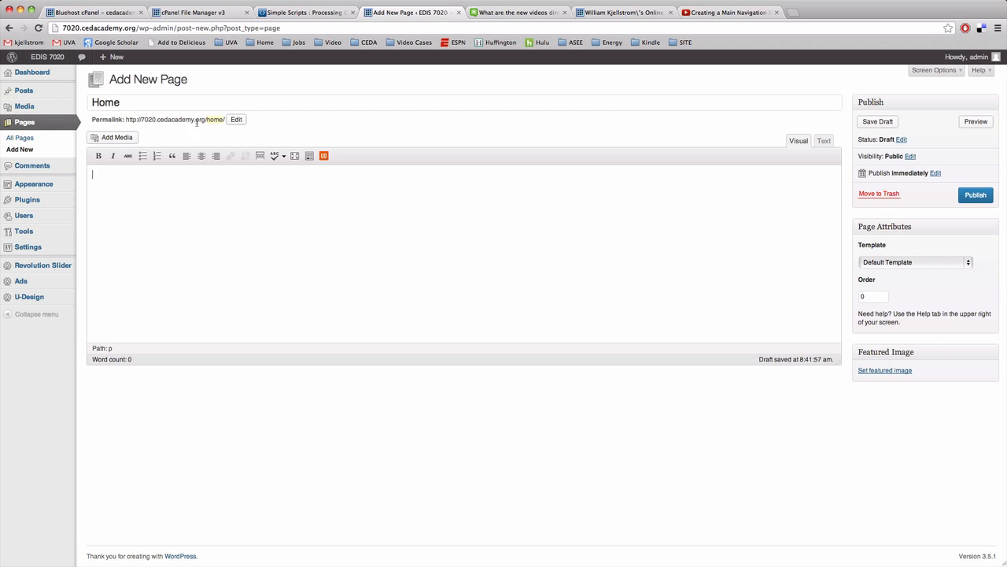
{"action": "mouse_move", "coordinate": [214, 120]}
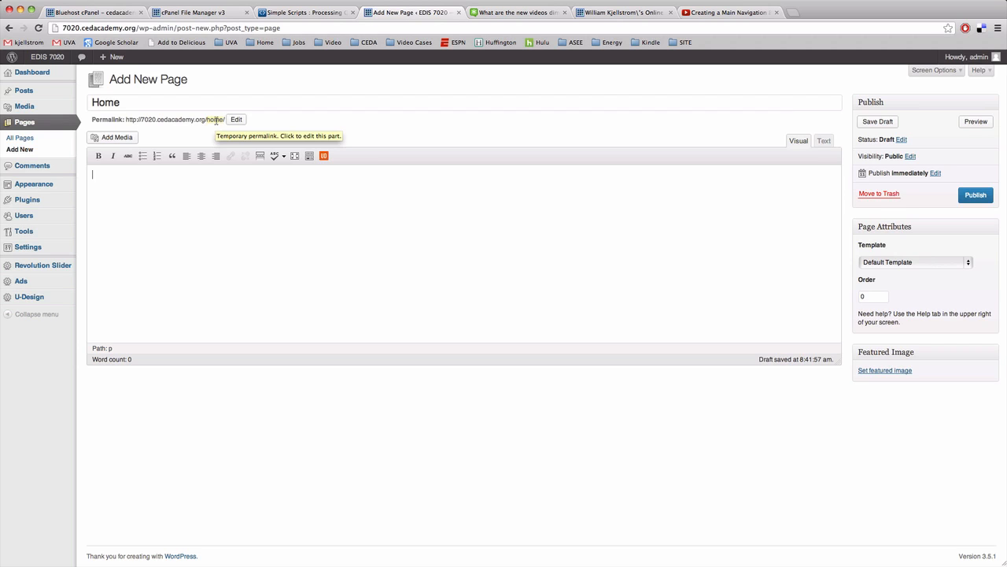
{"action": "mouse_move", "coordinate": [823, 265]}
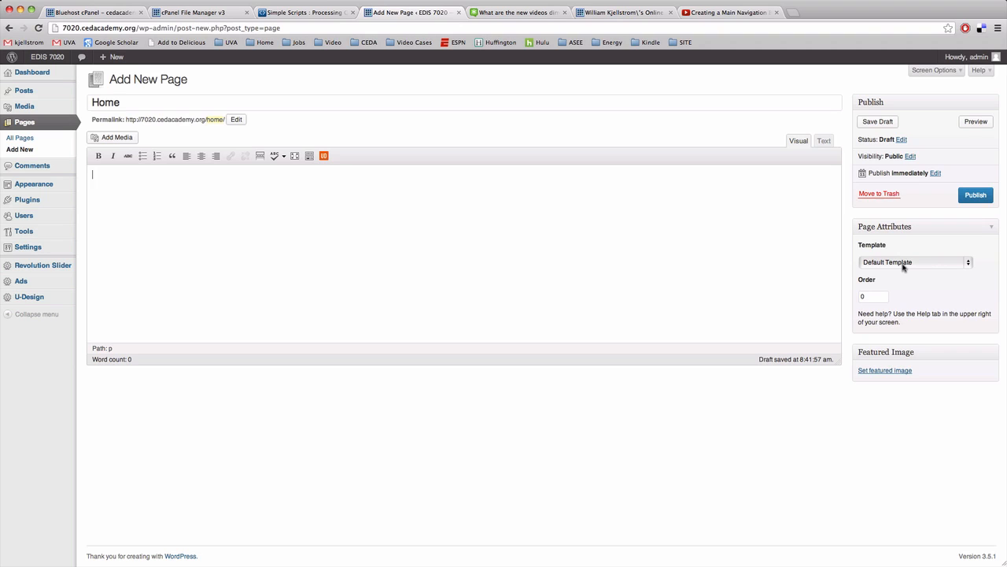
Choose the Full-width page template under Page Attributes
{"action": "left_click", "coordinate": [914, 261]}
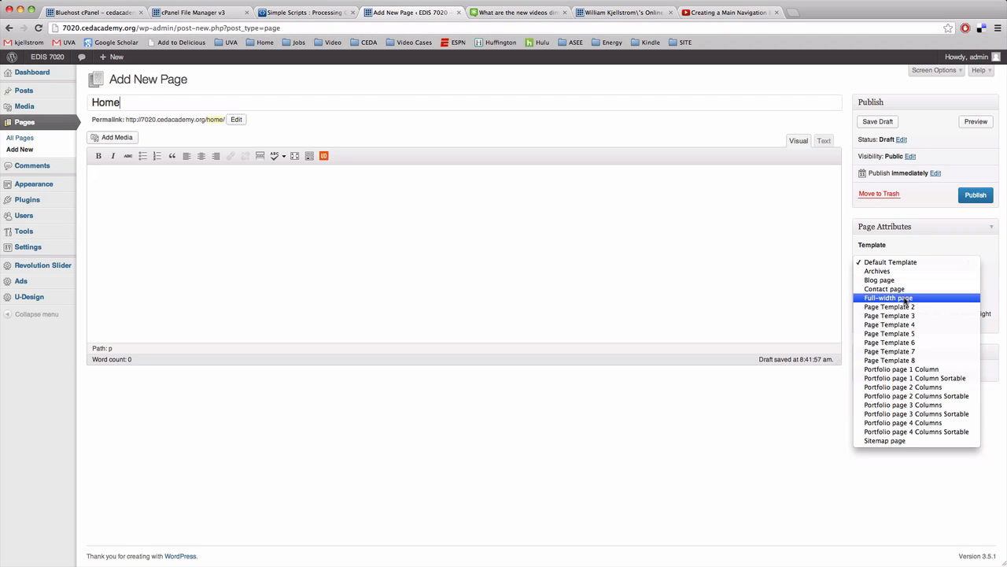
{"action": "left_click", "coordinate": [890, 298]}
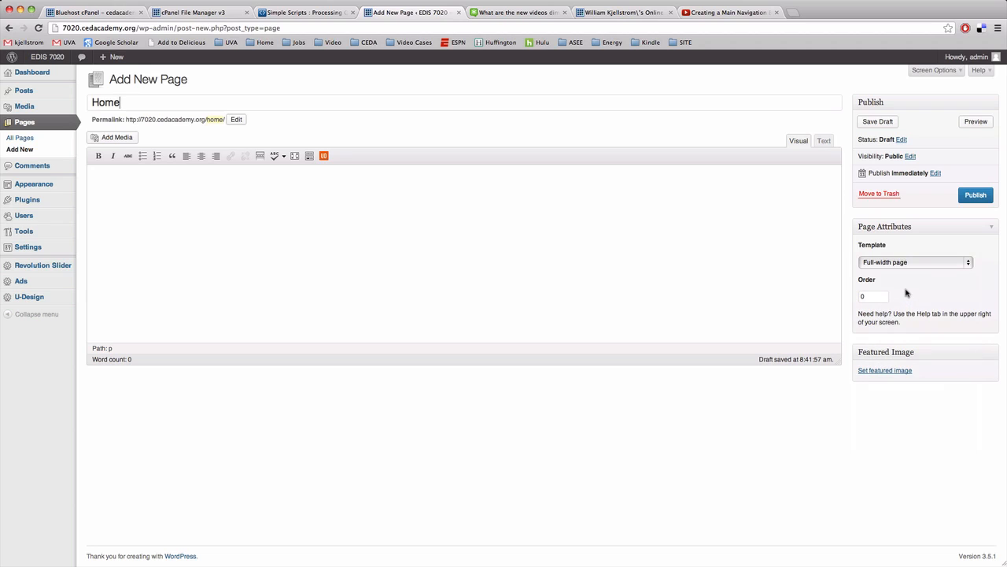
{"action": "mouse_move", "coordinate": [906, 286]}
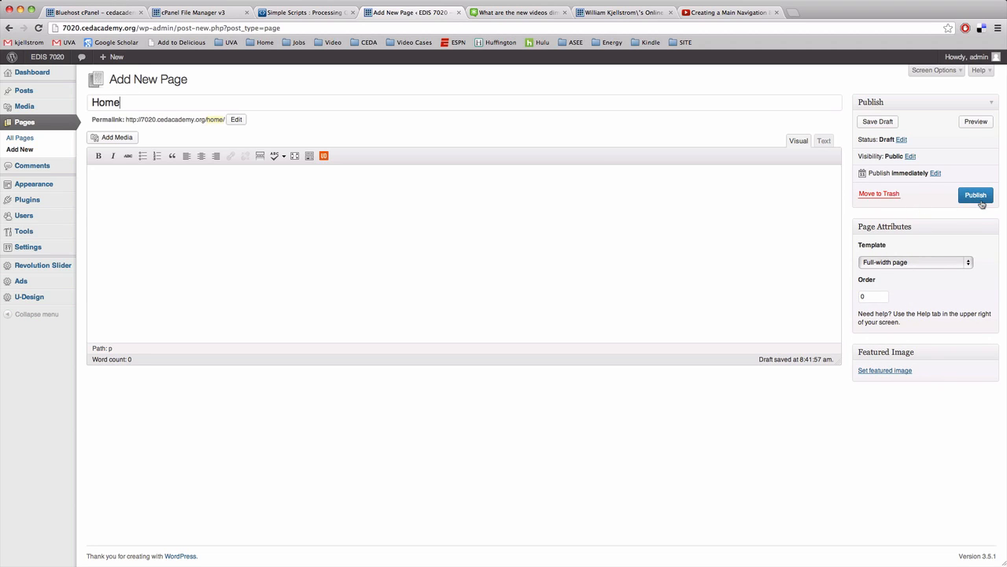
Publish the Home page so it goes live
{"action": "left_click", "coordinate": [976, 195]}
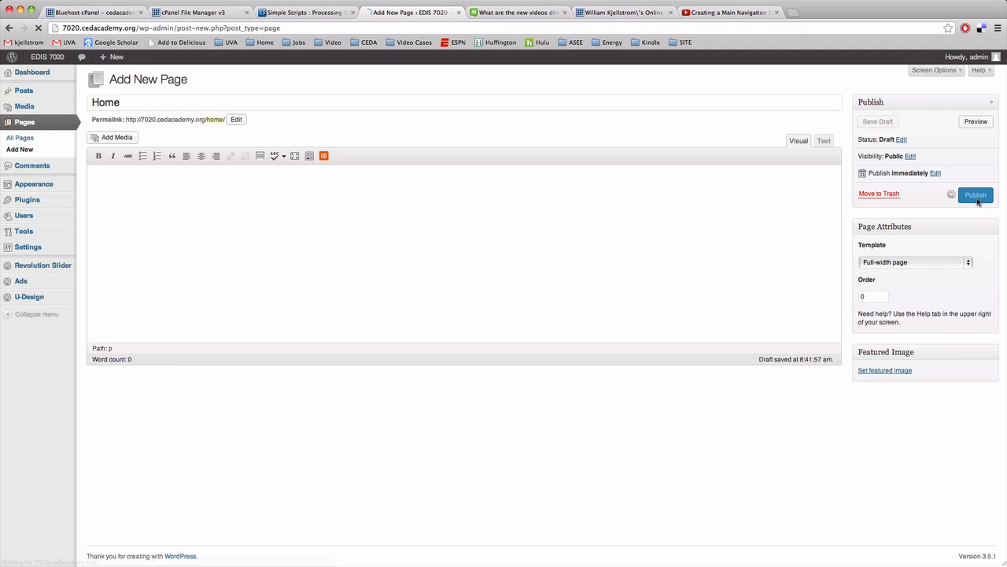
{"action": "left_click", "coordinate": [976, 195]}
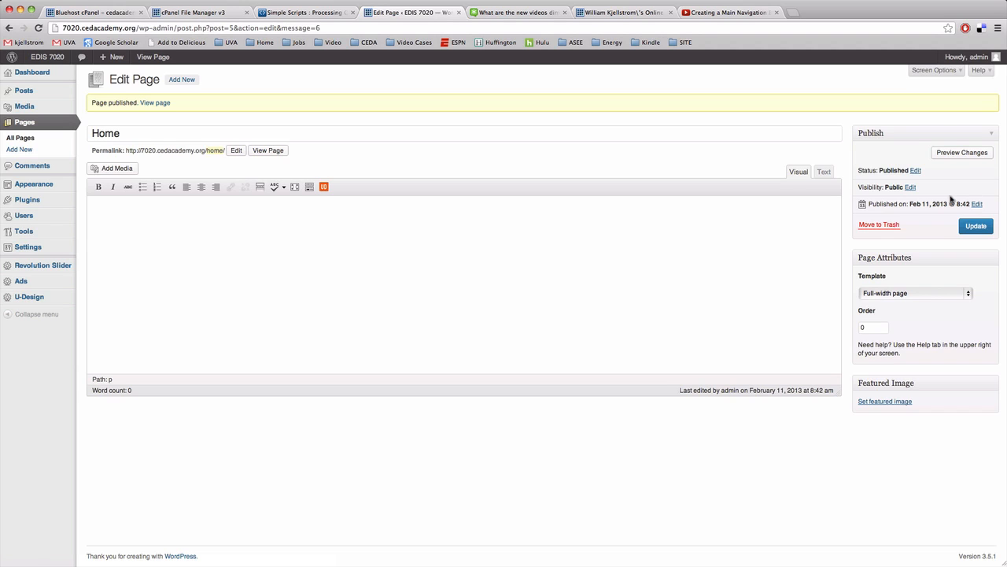
{"action": "mouse_move", "coordinate": [164, 123]}
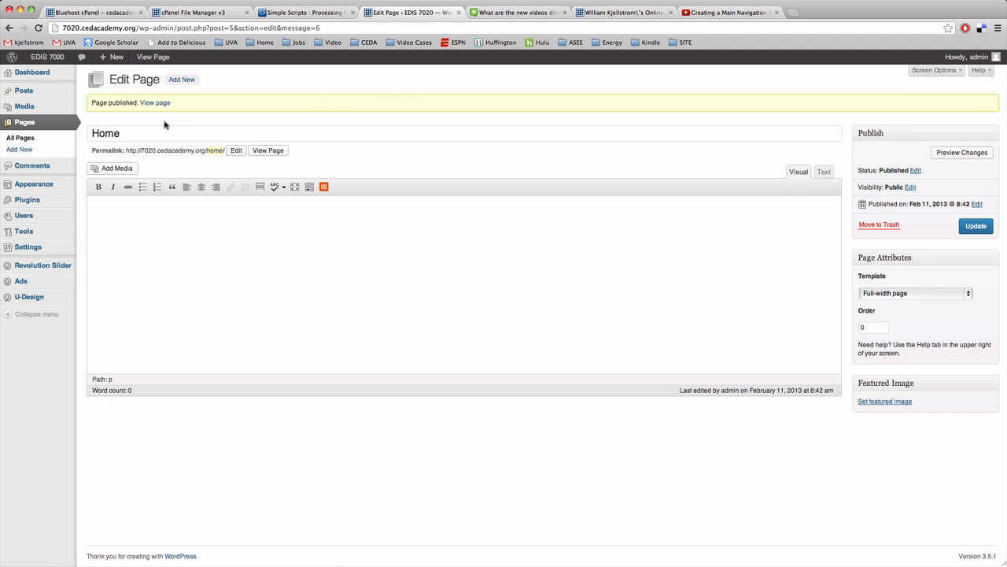